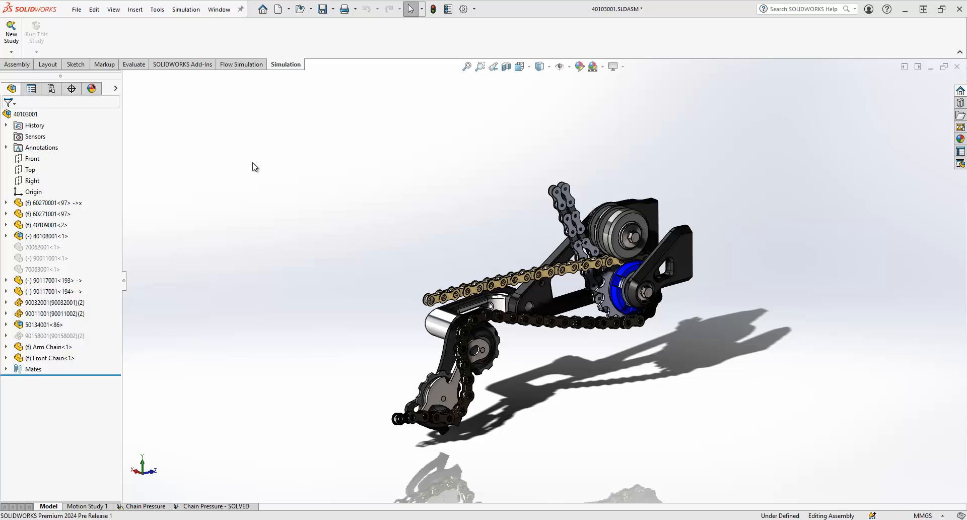
pyautogui.moveTo(169, 7)
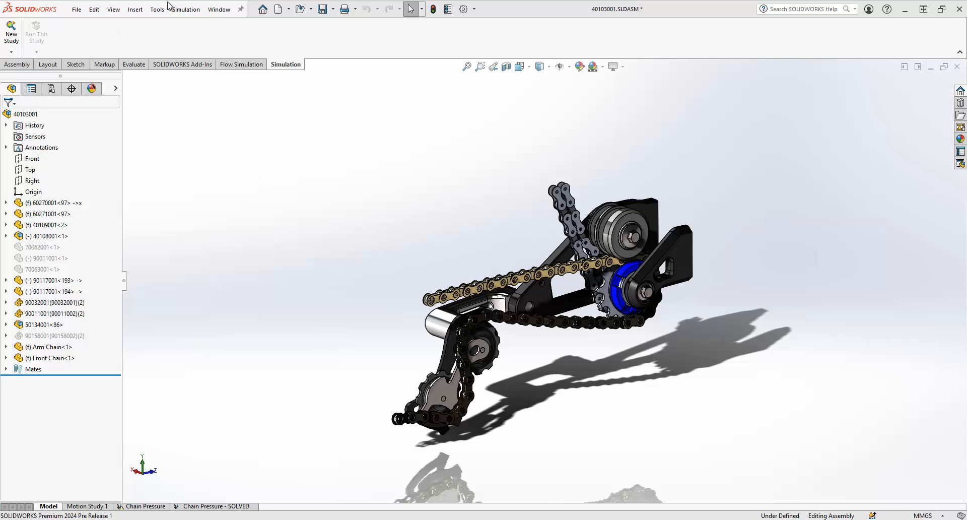
# Bring up the Simulation menu so its Options entry is available
pyautogui.click(186, 9)
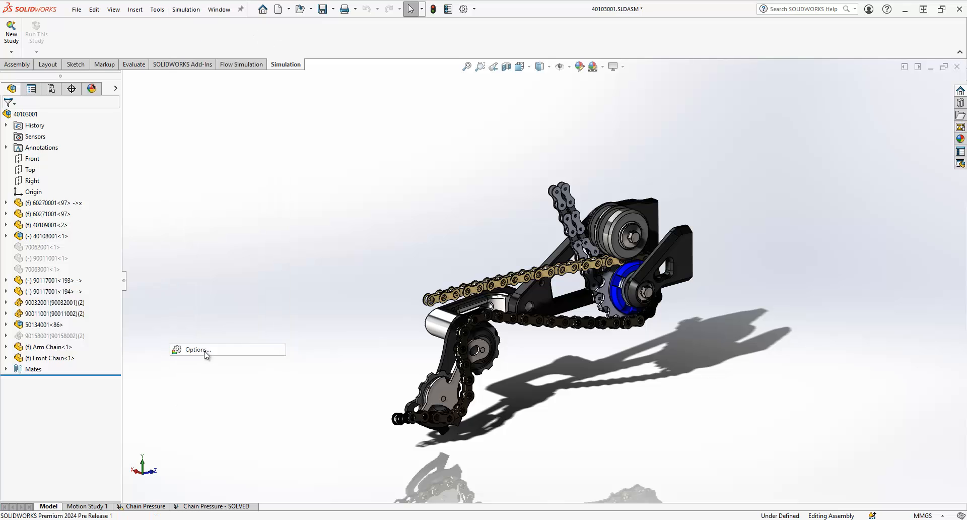
# Set the default simulation options to include mesh and results when copying a study, and confirm
pyautogui.click(197, 349)
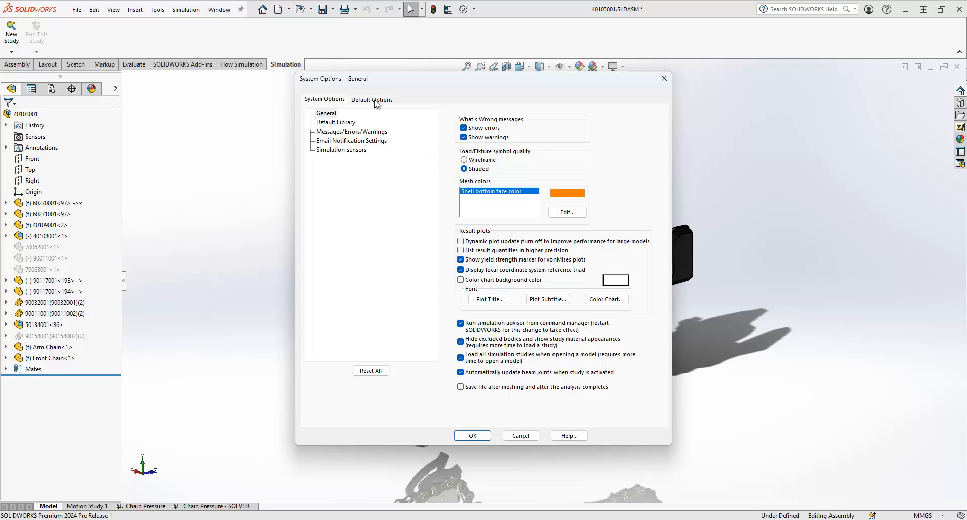
pyautogui.click(372, 99)
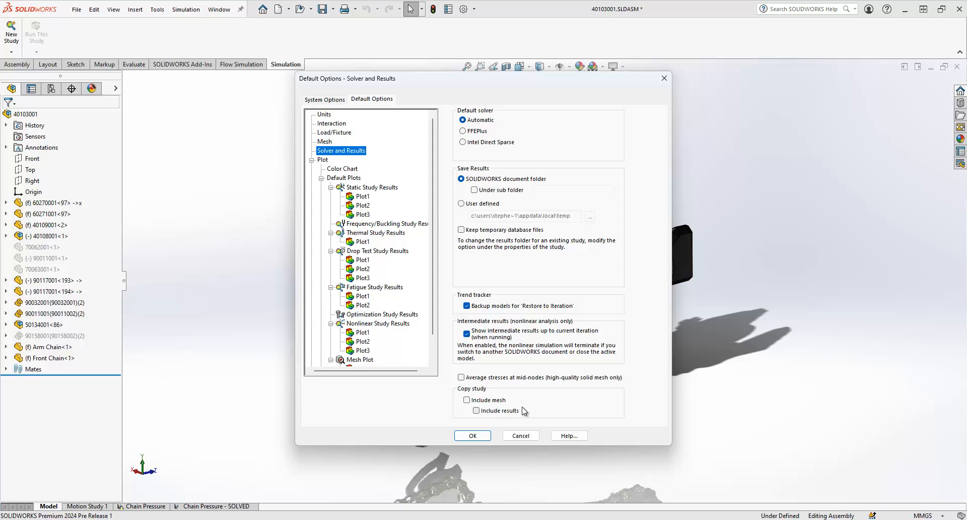
pyautogui.click(467, 400)
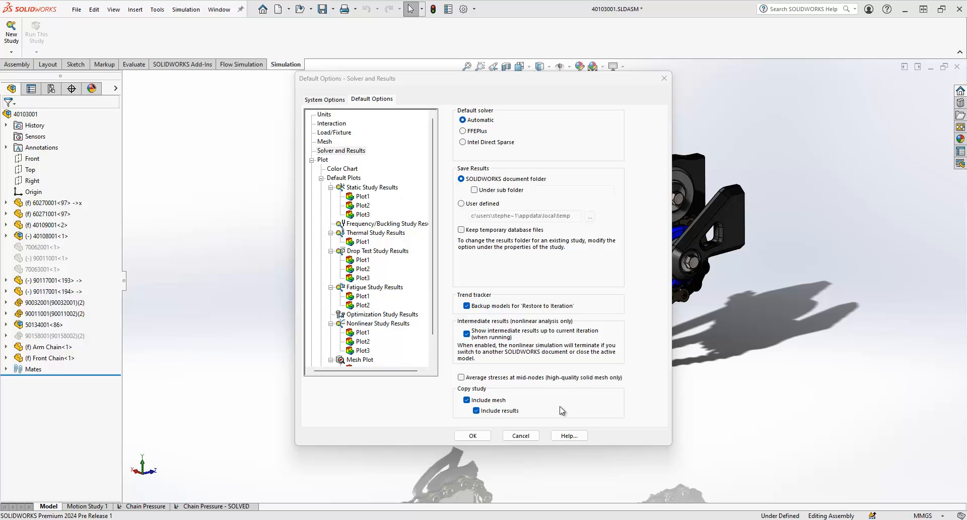
pyautogui.moveTo(486, 433)
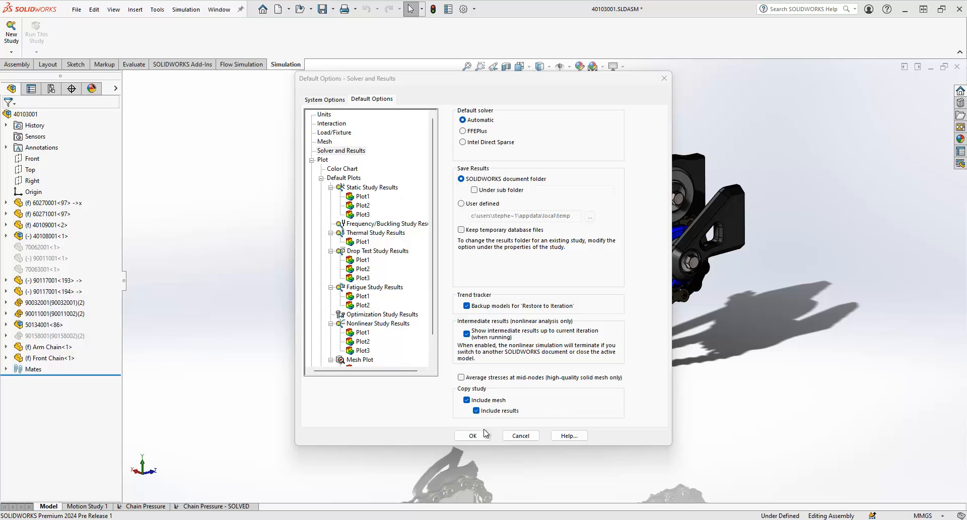
pyautogui.click(472, 435)
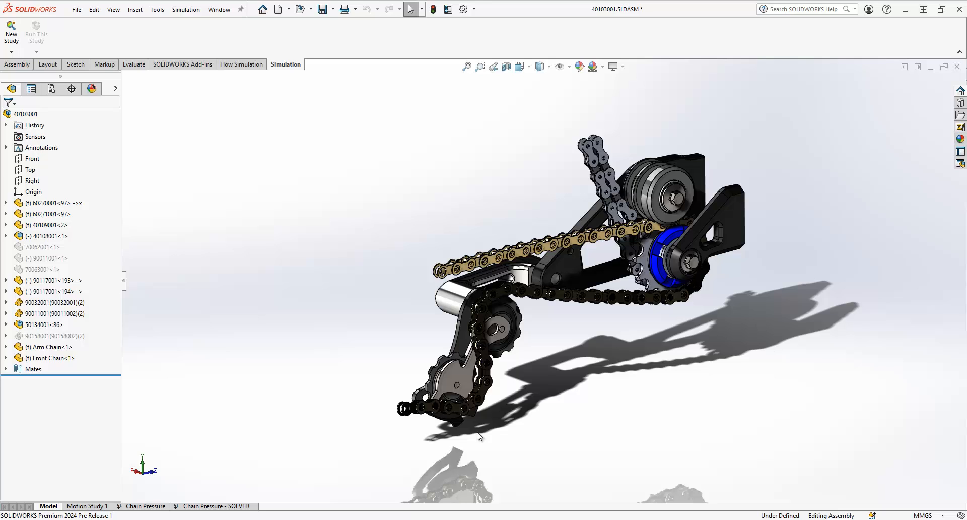
pyautogui.moveTo(465, 432)
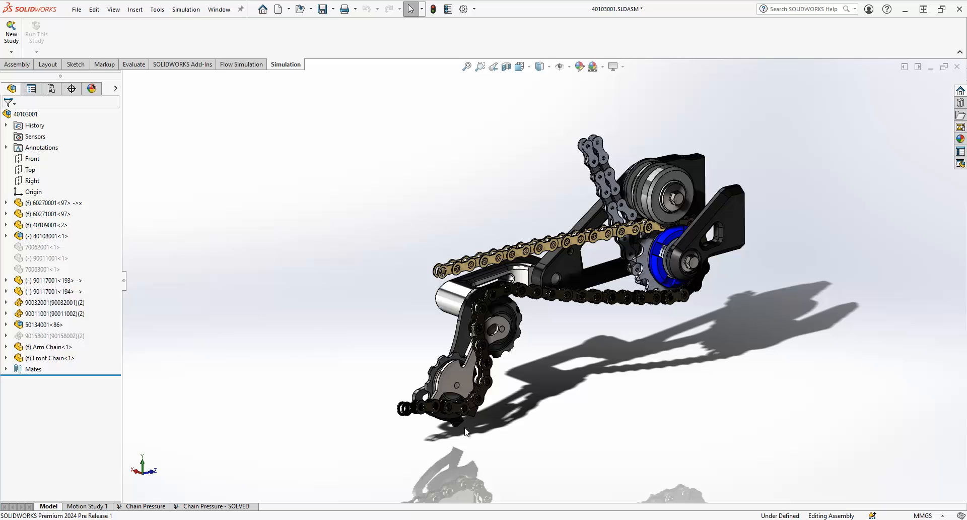
# Activate the Sim configuration from the ConfigurationManager and open the Chain Pressure study
pyautogui.click(52, 88)
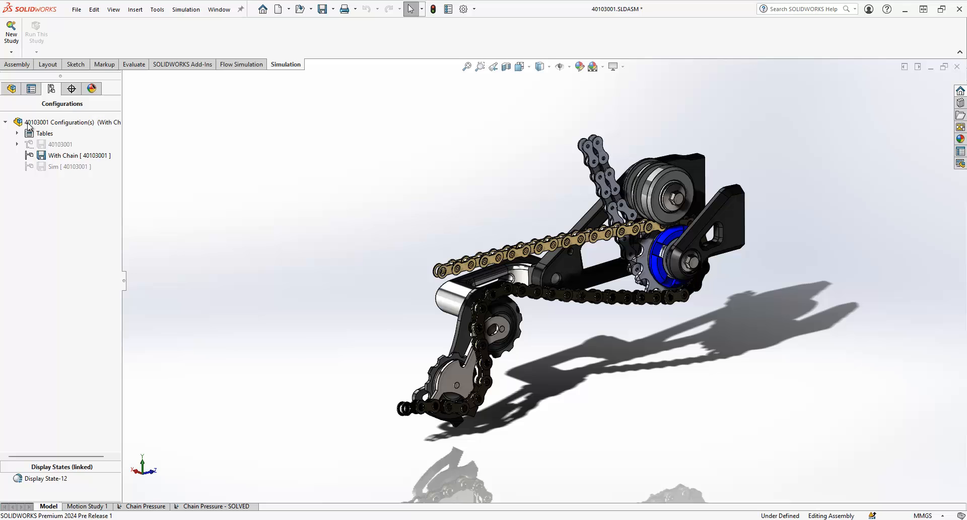
pyautogui.doubleClick(55, 166)
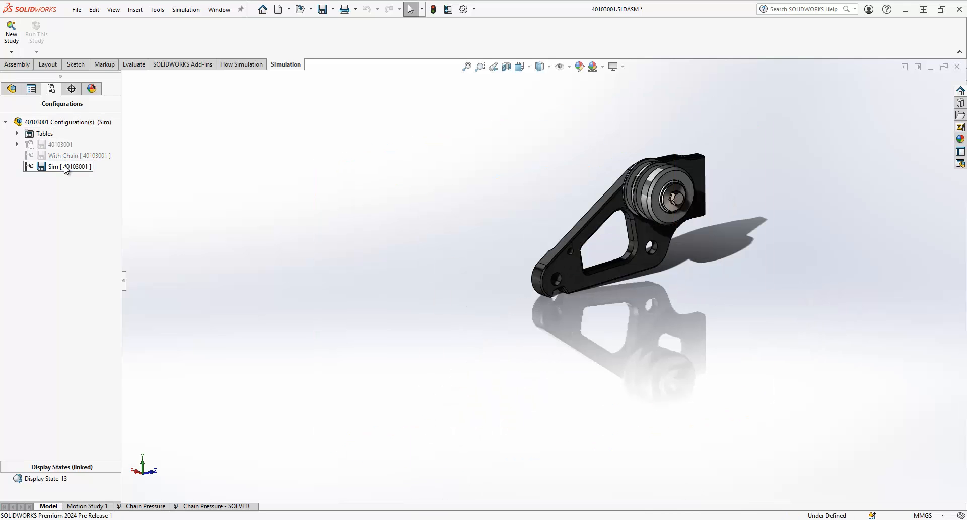
pyautogui.click(147, 506)
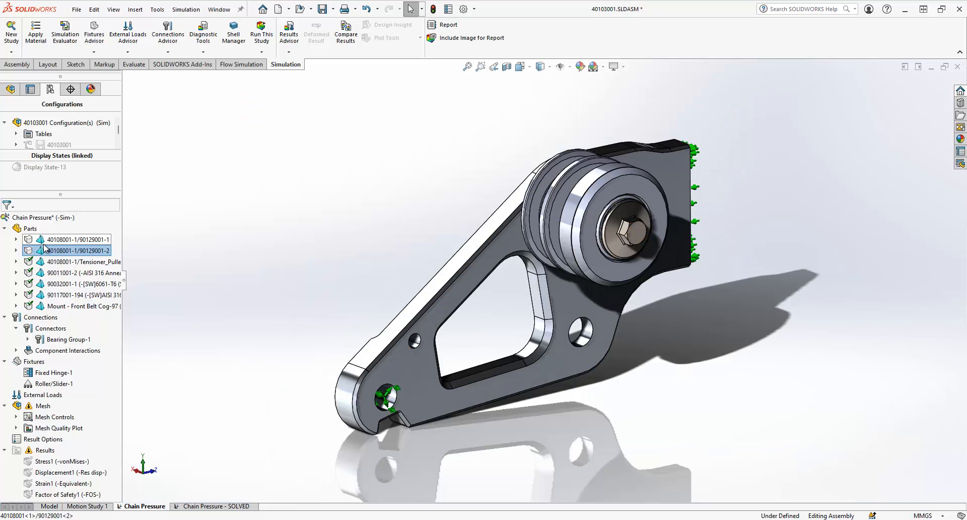
# Exclude the 90129001 parts from the analysis and start a new Bearing connector under Connections
pyautogui.rightClick(75, 239)
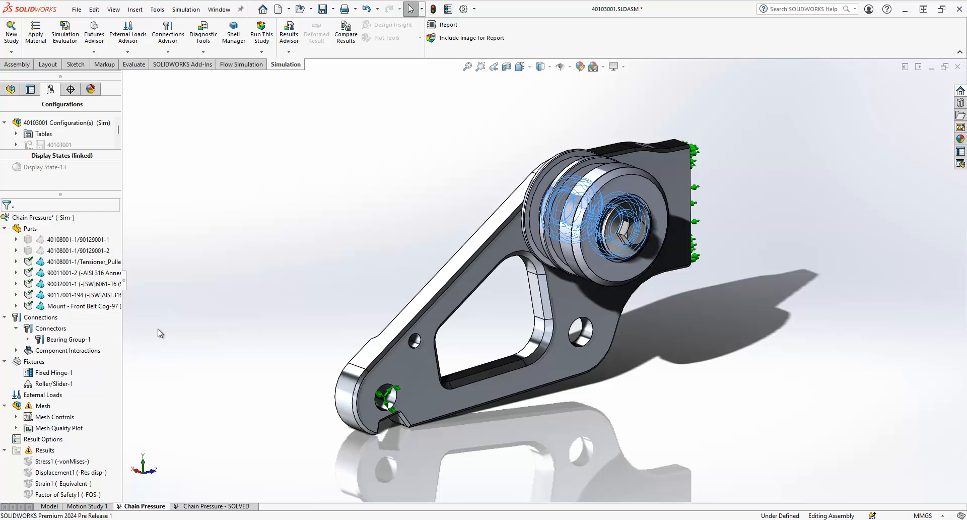
pyautogui.rightClick(68, 340)
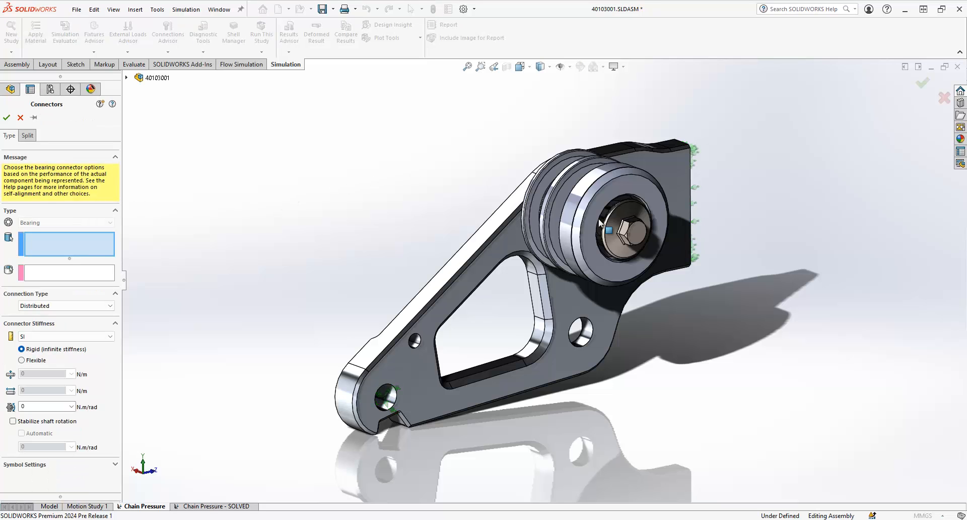
# Make the bearing on the shaft face flexible with 900000 N/m lateral/axial and 4.3 N·m/rad tilt stiffness, and accept it
pyautogui.scroll(3)
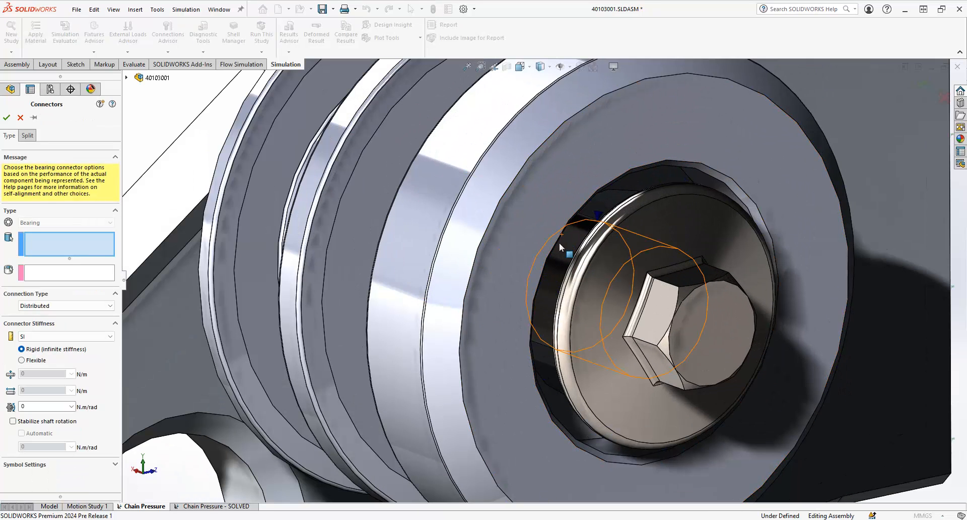
pyautogui.click(710, 186)
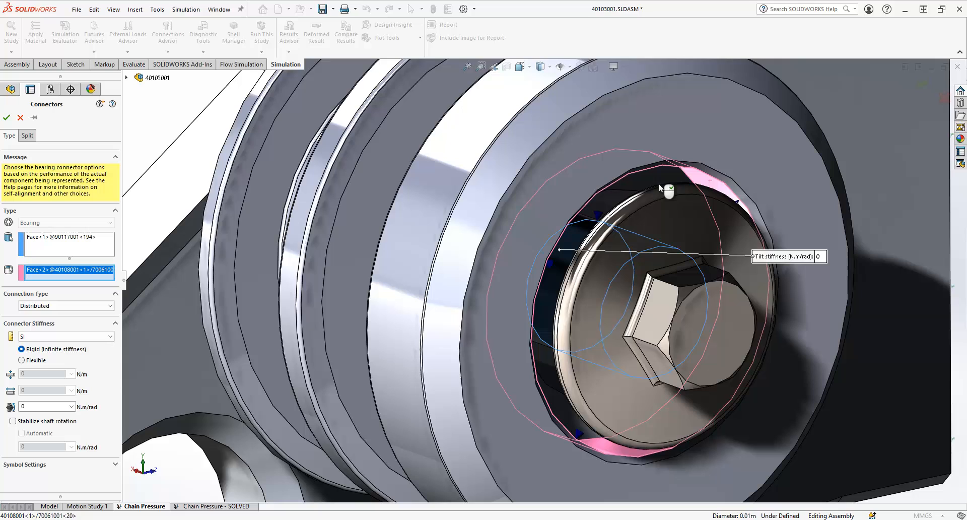
pyautogui.moveTo(63, 310)
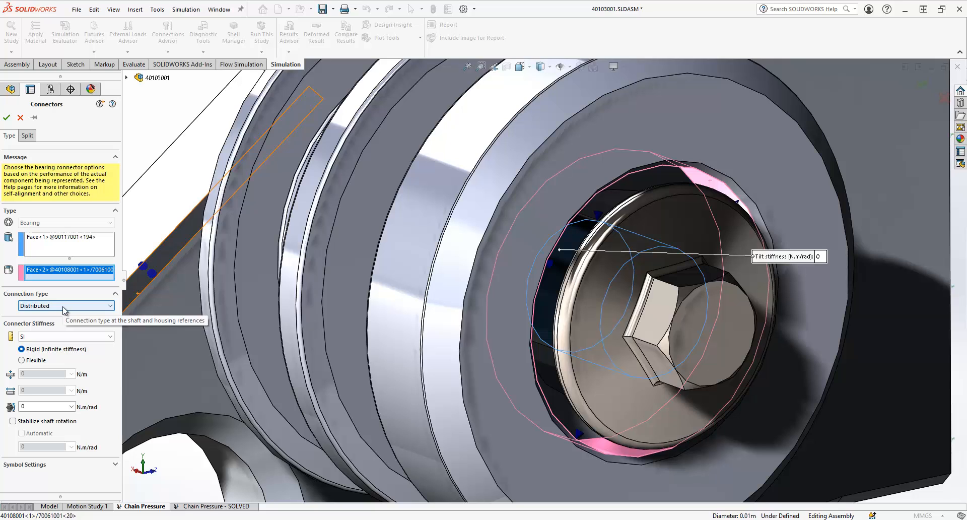
pyautogui.moveTo(53, 369)
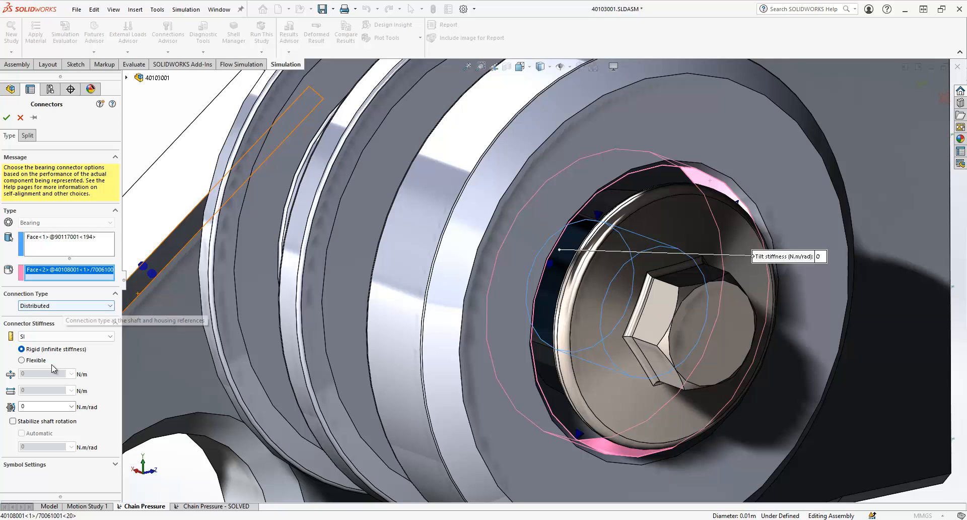
pyautogui.click(22, 360)
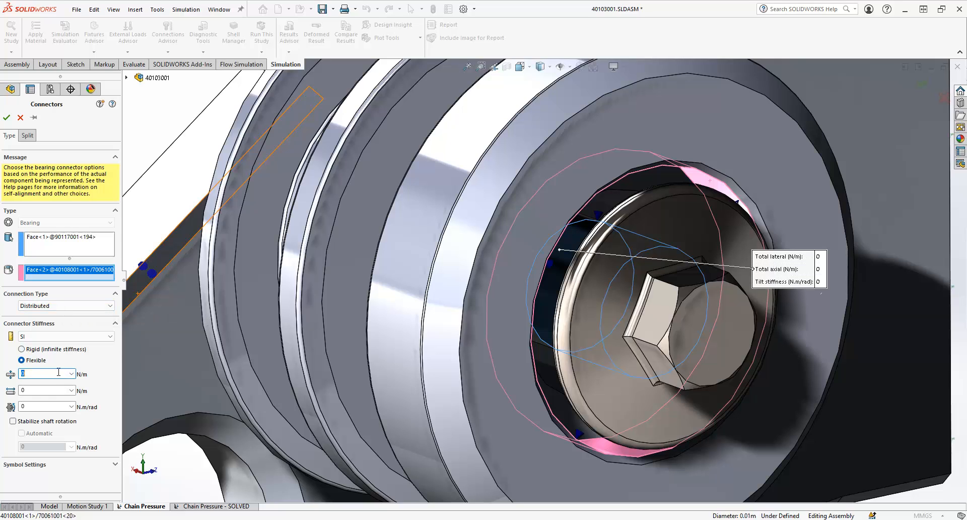
pyautogui.write('9')
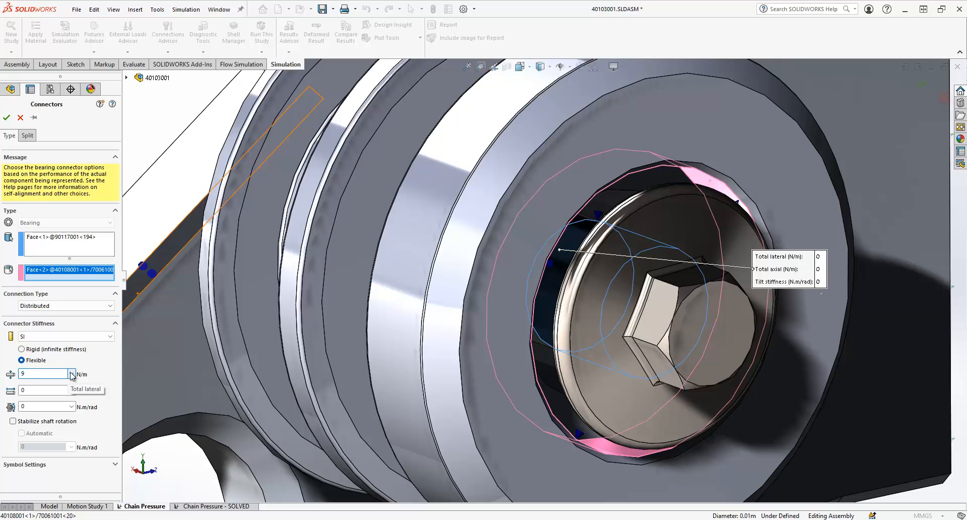
pyautogui.write('00000')
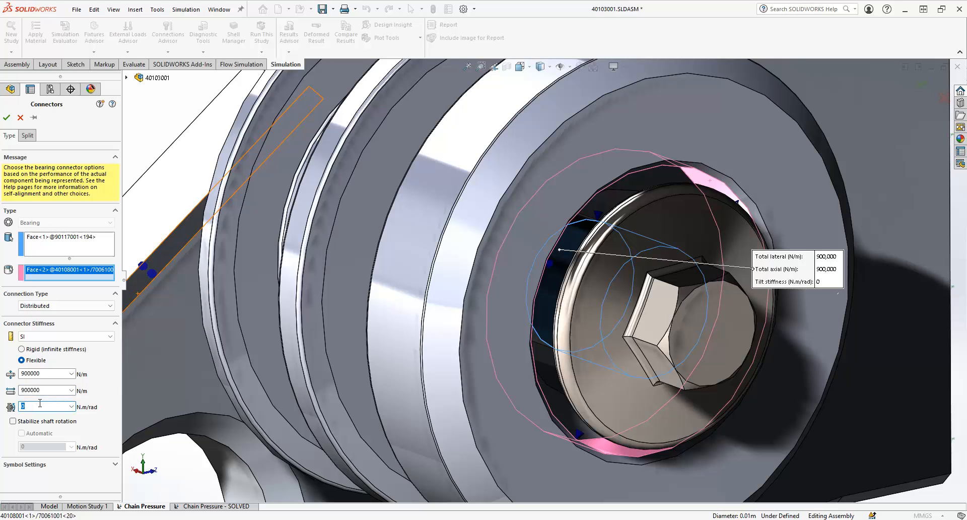
pyautogui.write('4.3')
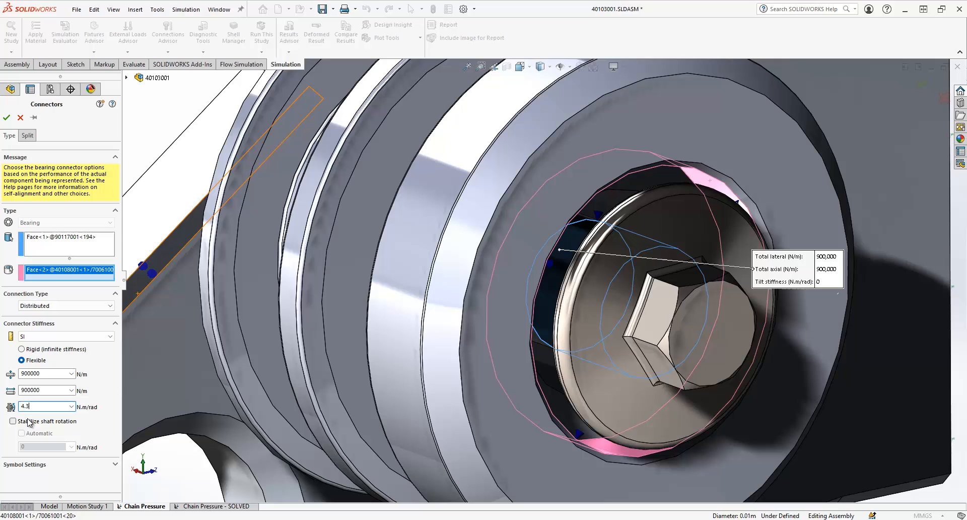
pyautogui.click(13, 421)
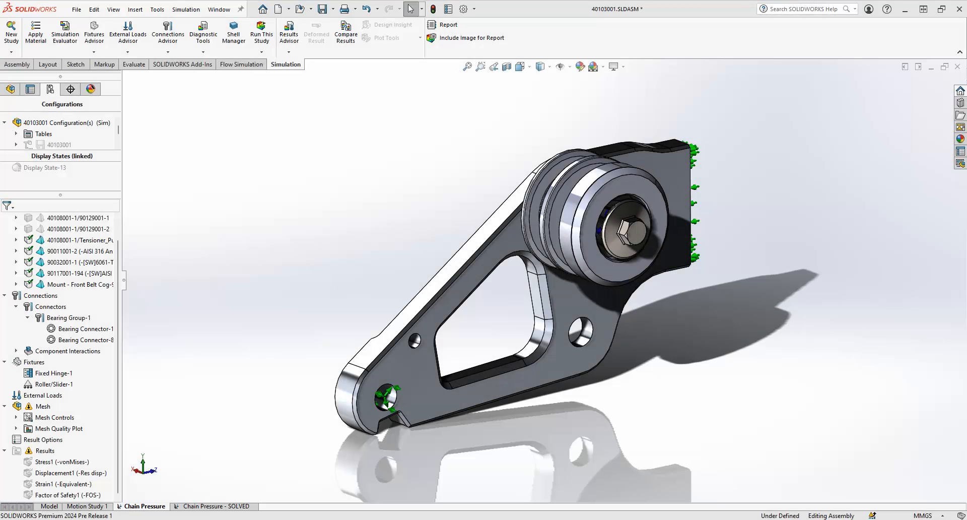
pyautogui.moveTo(876, 419)
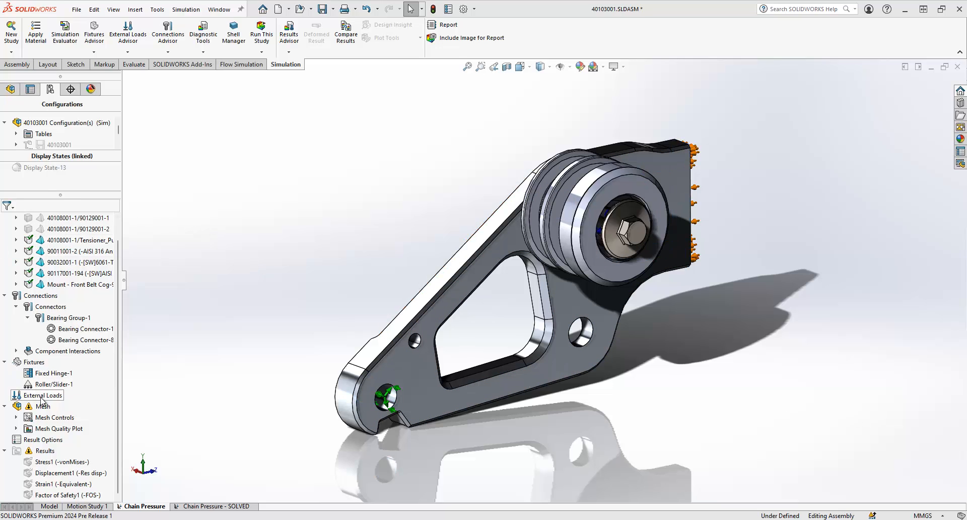
# Apply normal force loads on the roller faces: Force-1 at 250 N and Force-2 at 150 N
pyautogui.rightClick(40, 395)
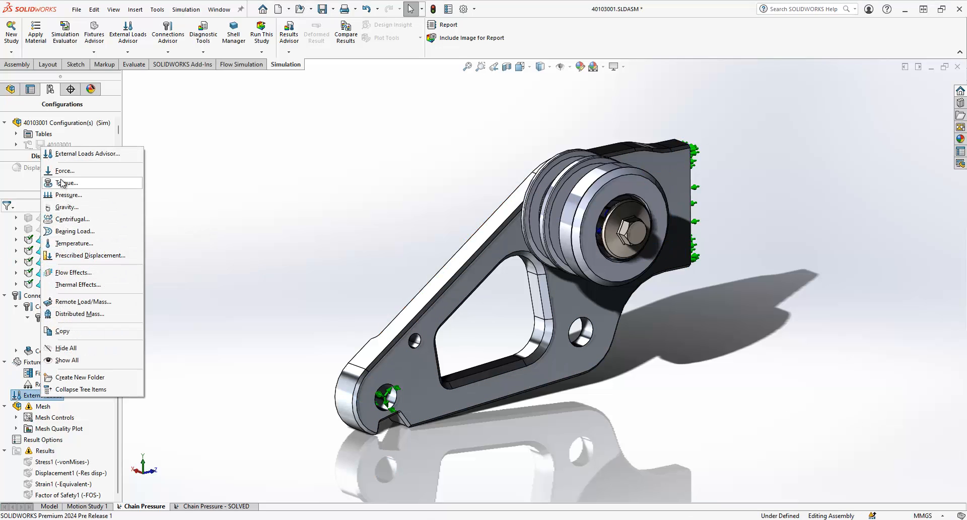
pyautogui.click(64, 171)
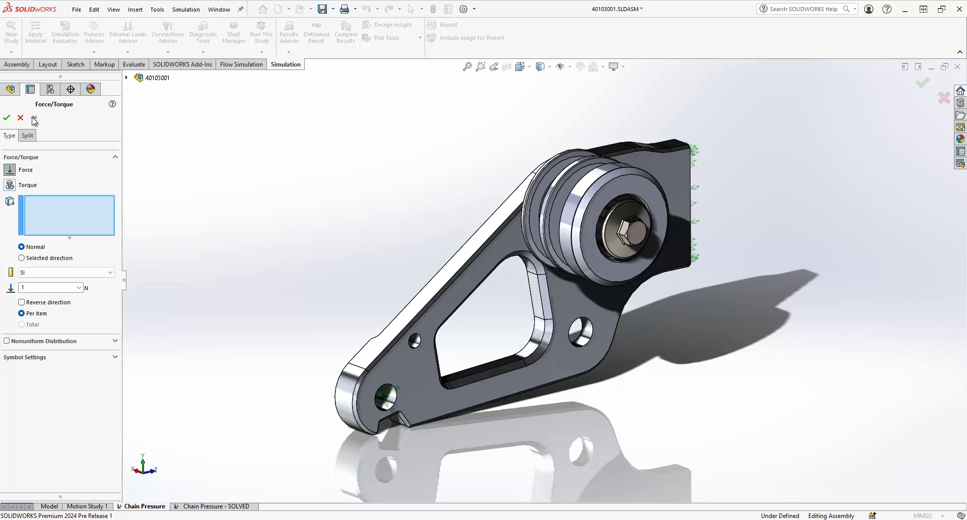
pyautogui.scroll(3)
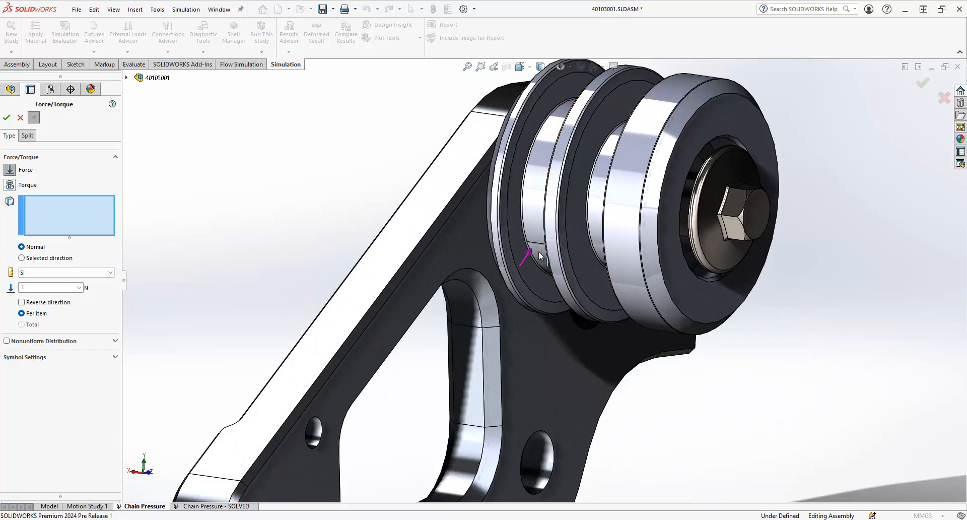
pyautogui.click(534, 253)
pyautogui.write('250')
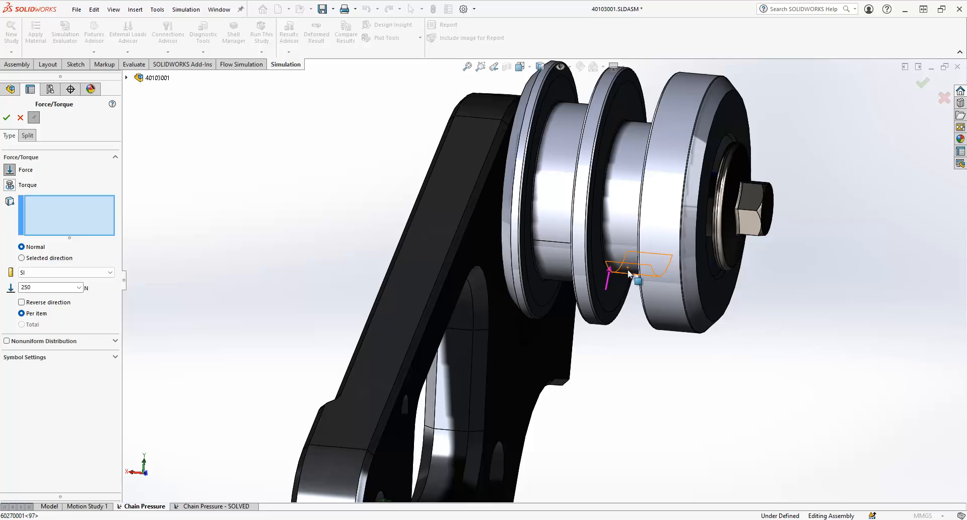
pyautogui.click(636, 268)
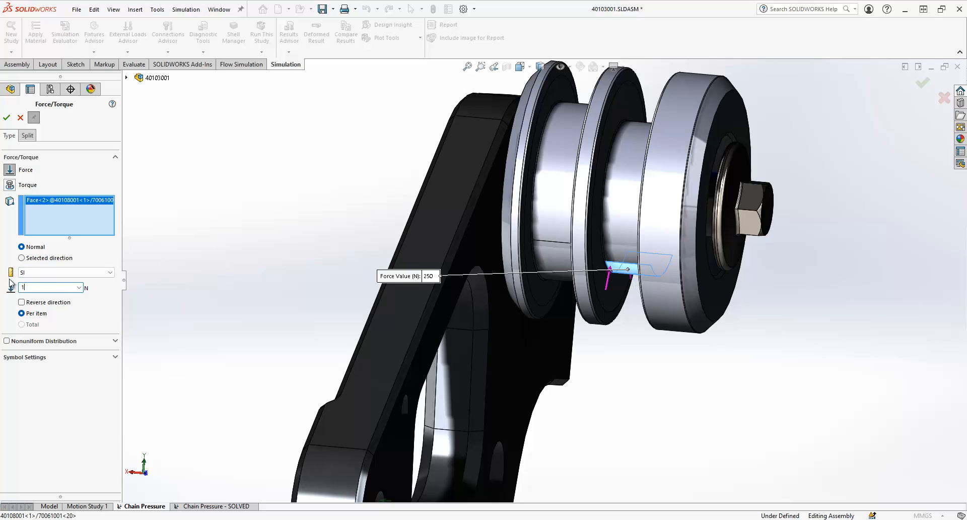
pyautogui.write('150')
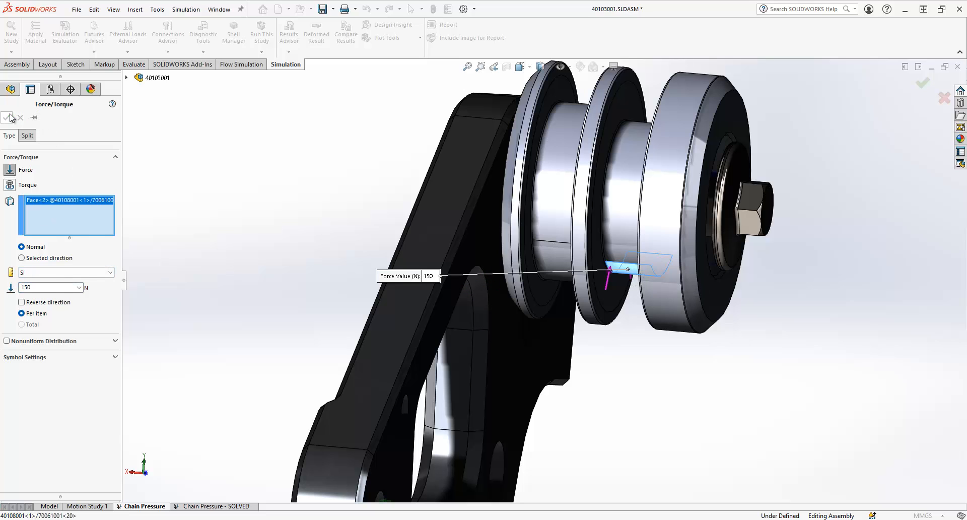
pyautogui.click(7, 118)
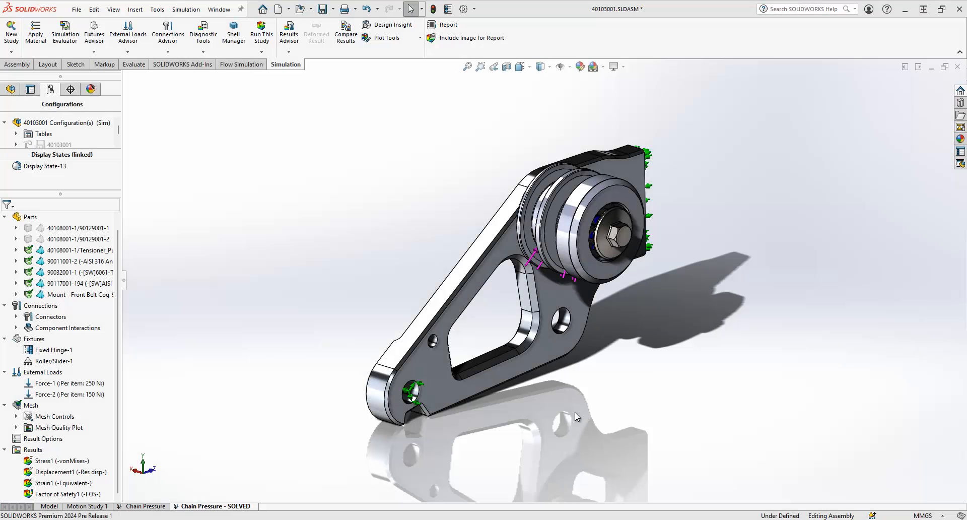
# Show the von Mises stress plot (peak 71.9 MPa), then animate the Displacement1 plot (max 0.281 mm)
pyautogui.click(62, 461)
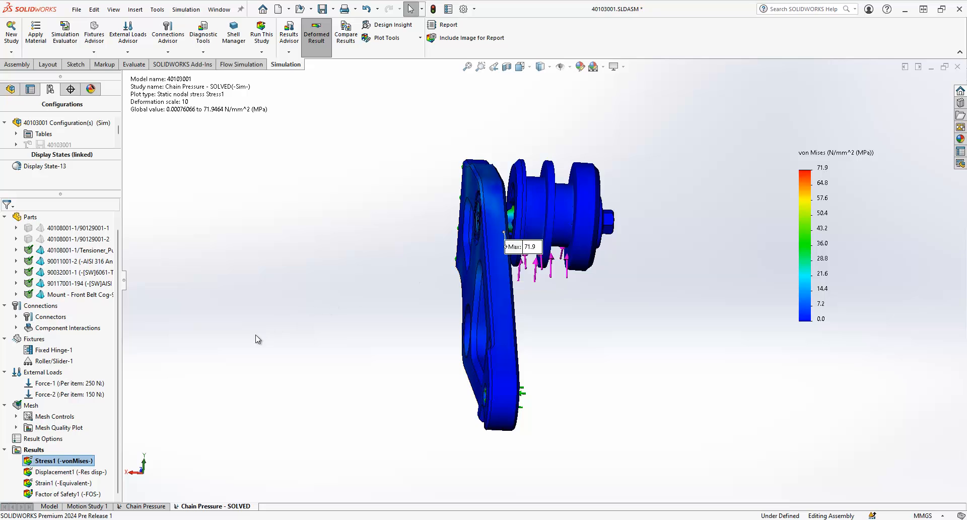
pyautogui.click(65, 472)
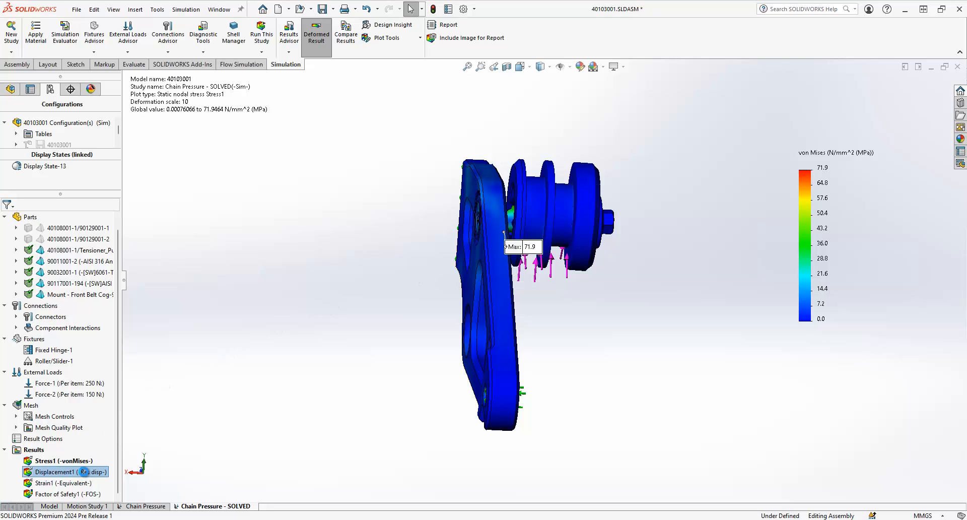
pyautogui.rightClick(54, 471)
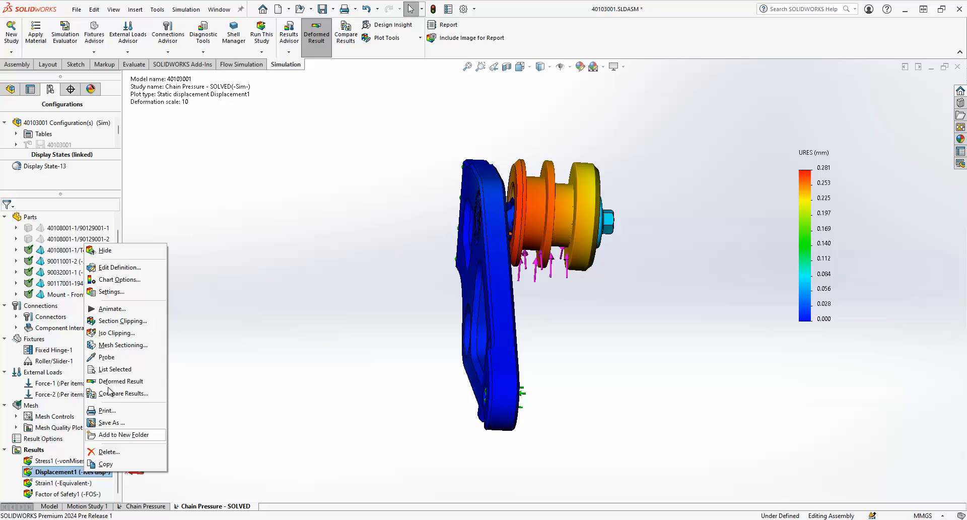
pyautogui.click(112, 308)
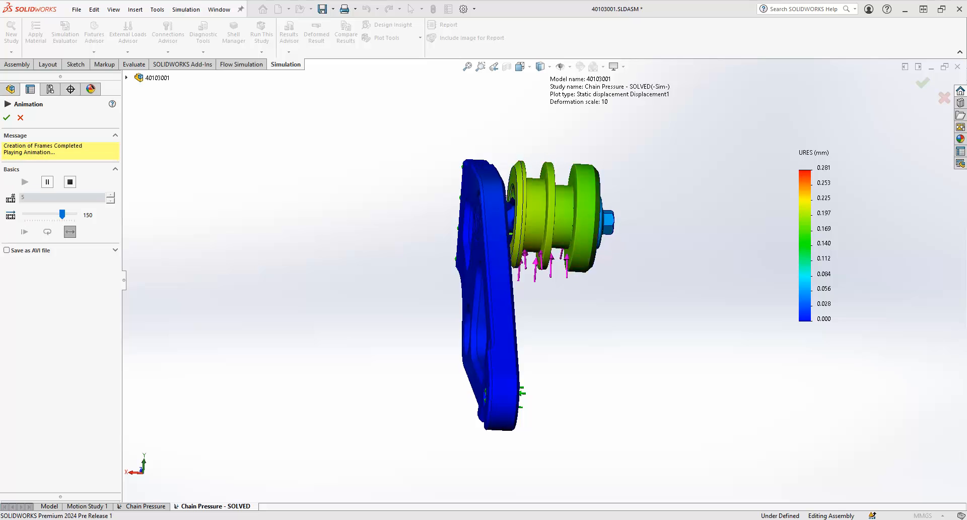
pyautogui.moveTo(893, 394)
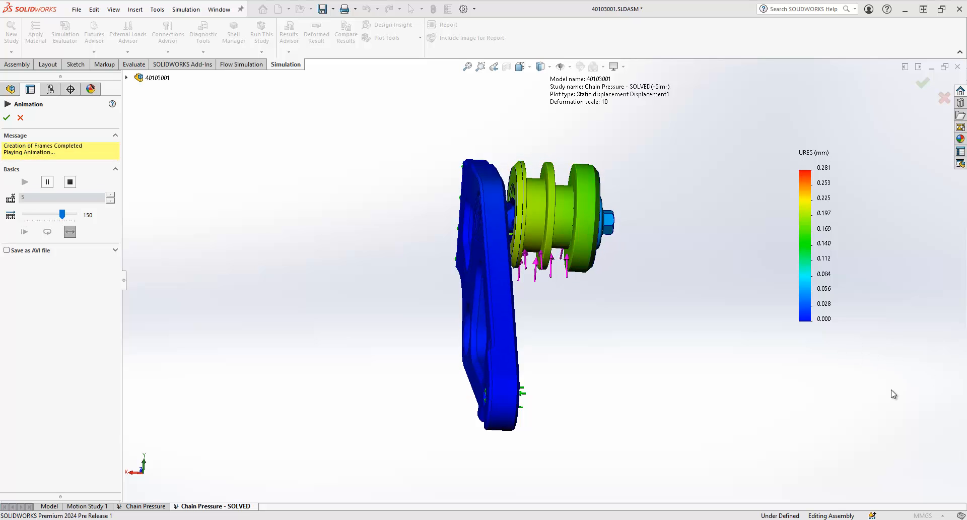